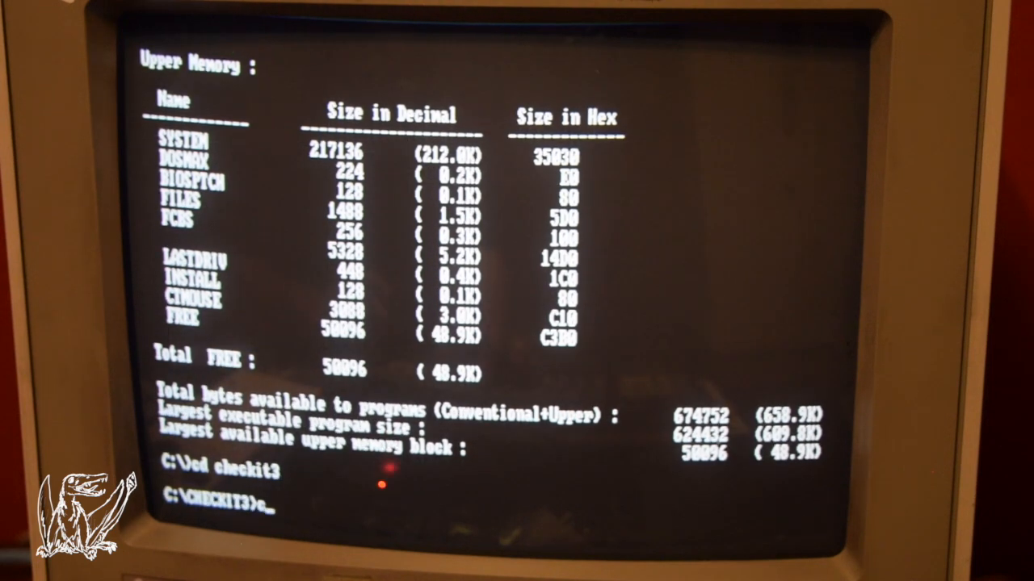
# Step: Launch checkit from C:\CHECKIT3 and continue past the title and configuration-check screens to the main menu
pyautogui.write('checkit')
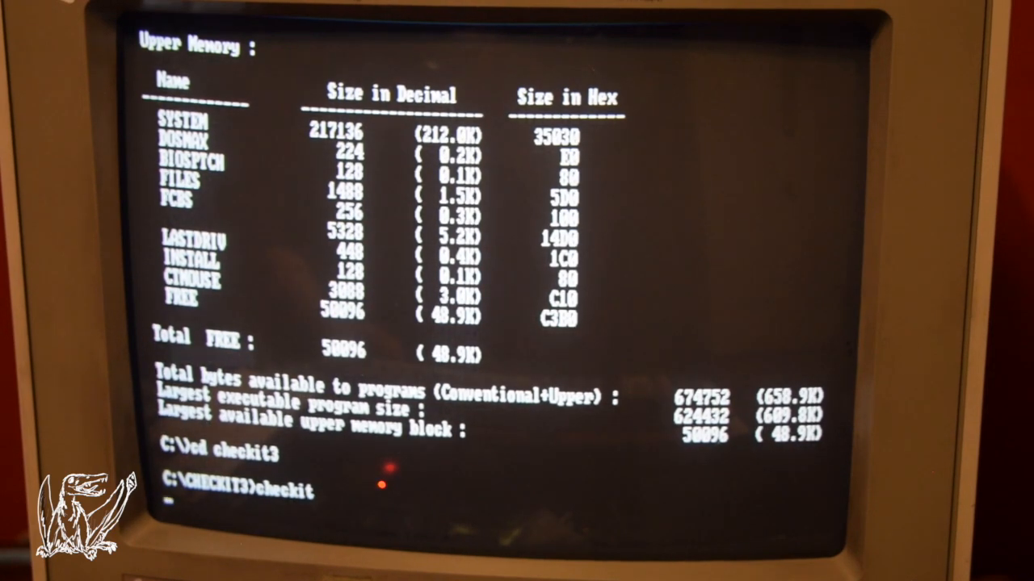
pyautogui.press('enter')
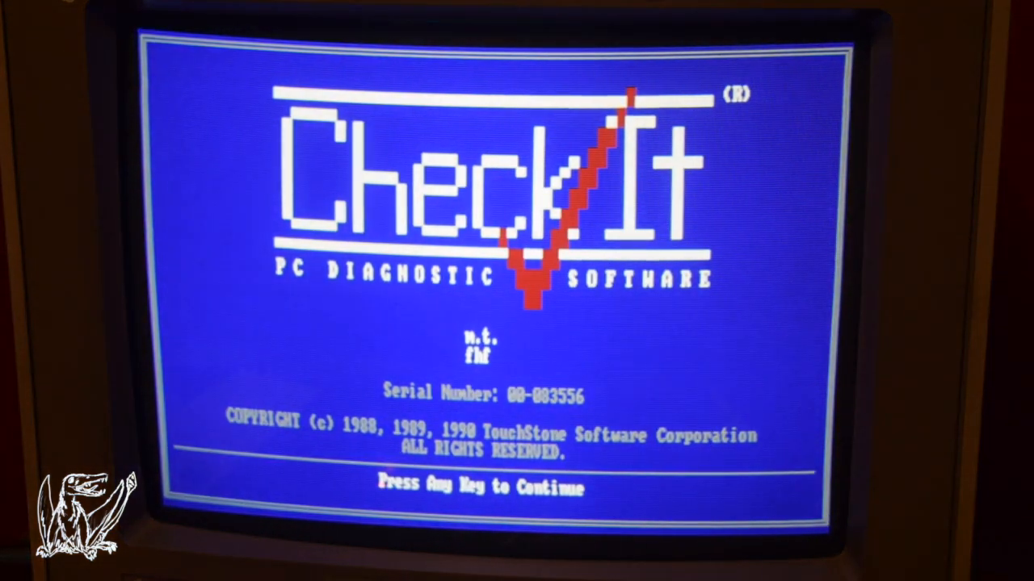
pyautogui.press('enter')
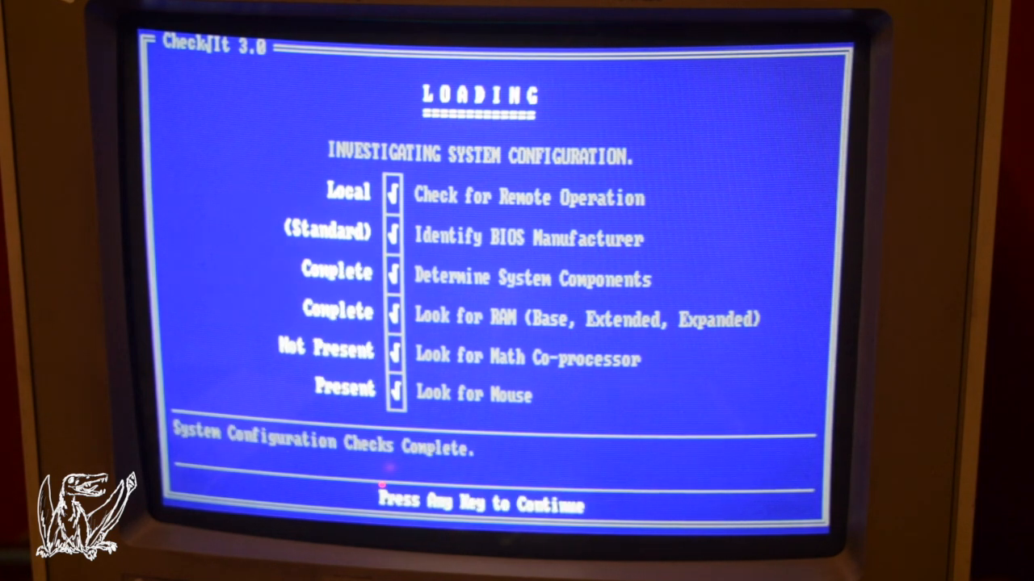
pyautogui.press('enter')
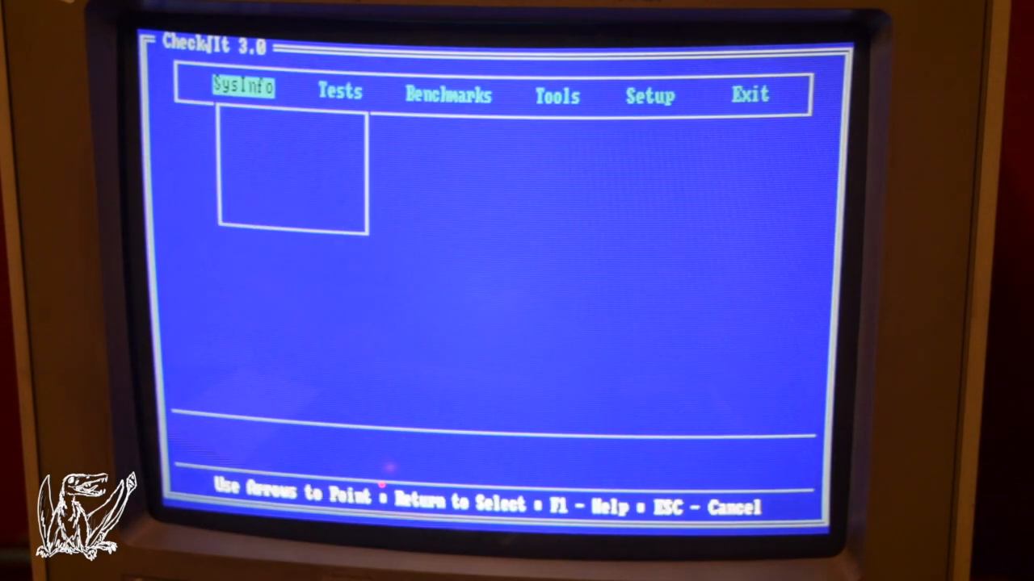
pyautogui.click(242, 88)
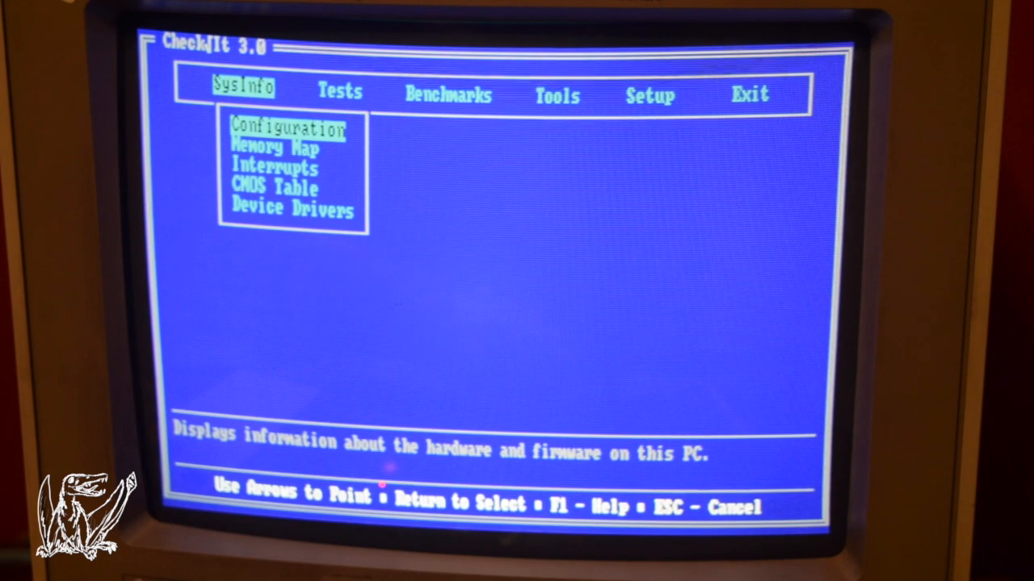
pyautogui.click(288, 129)
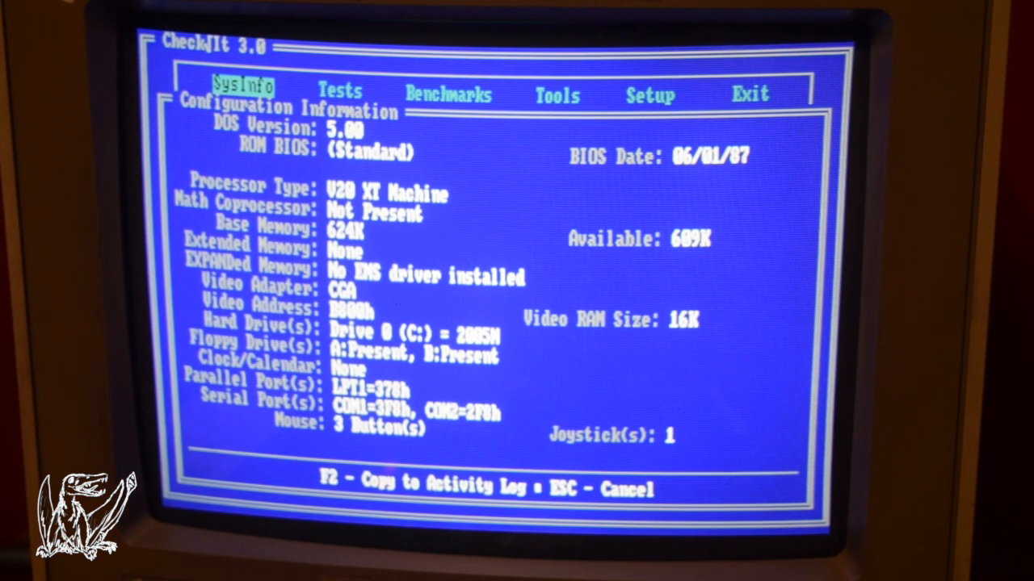
pyautogui.click(244, 89)
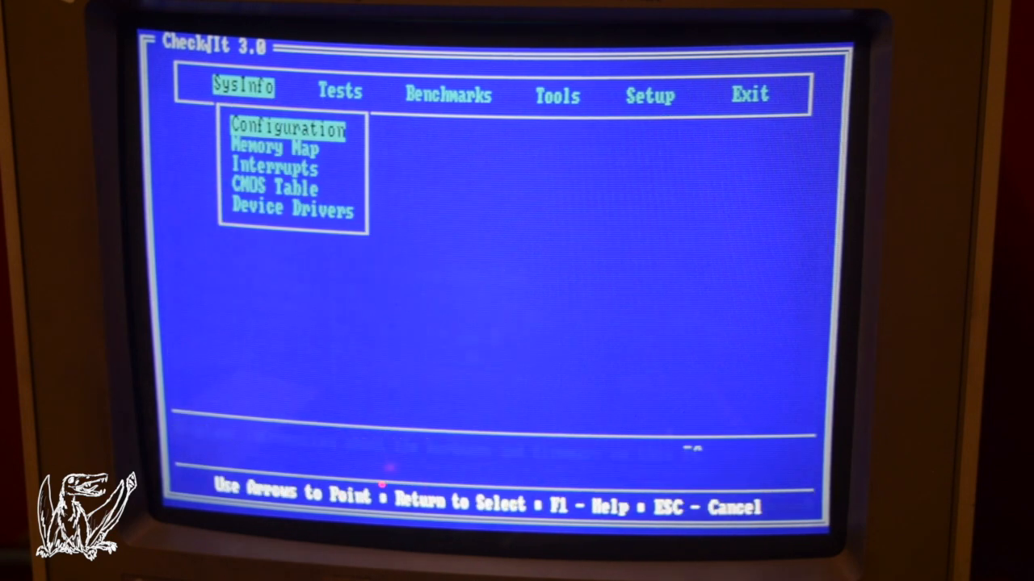
# Step: Browse the base memory map past the 8K Adapter ROM to the 56K System ROM region, then leave it
pyautogui.press('Down')
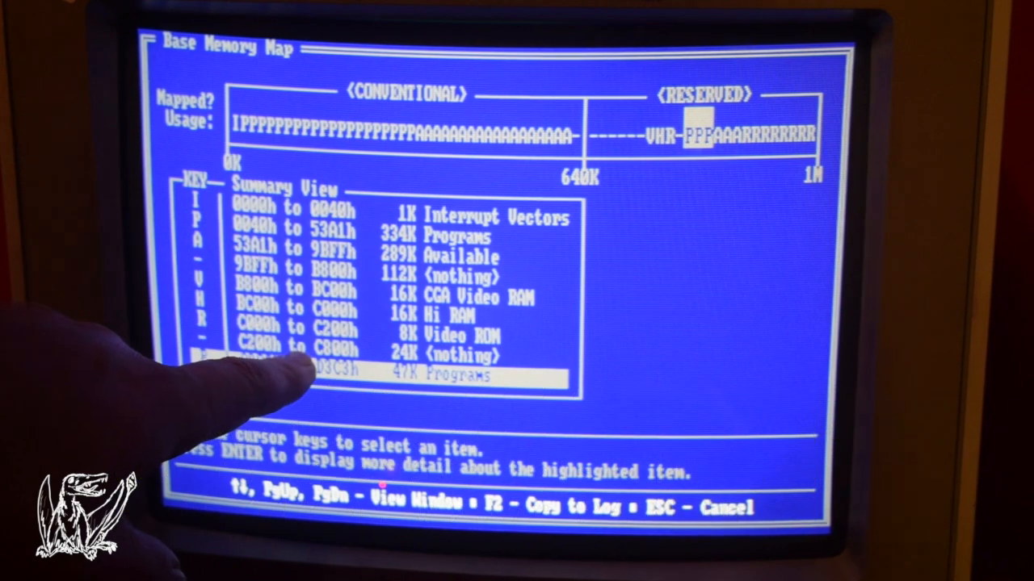
pyautogui.moveTo(242, 387)
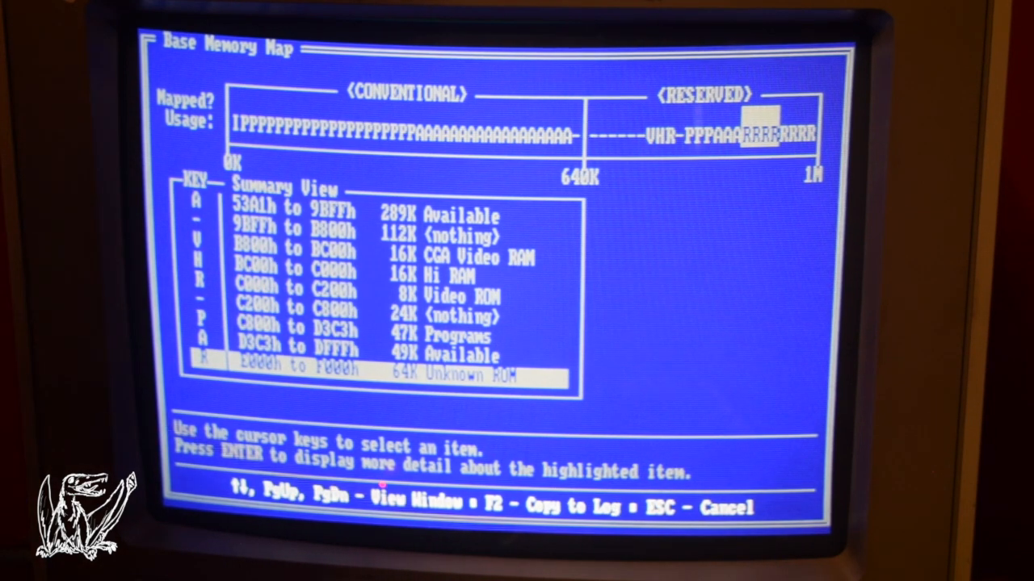
pyautogui.press('down')
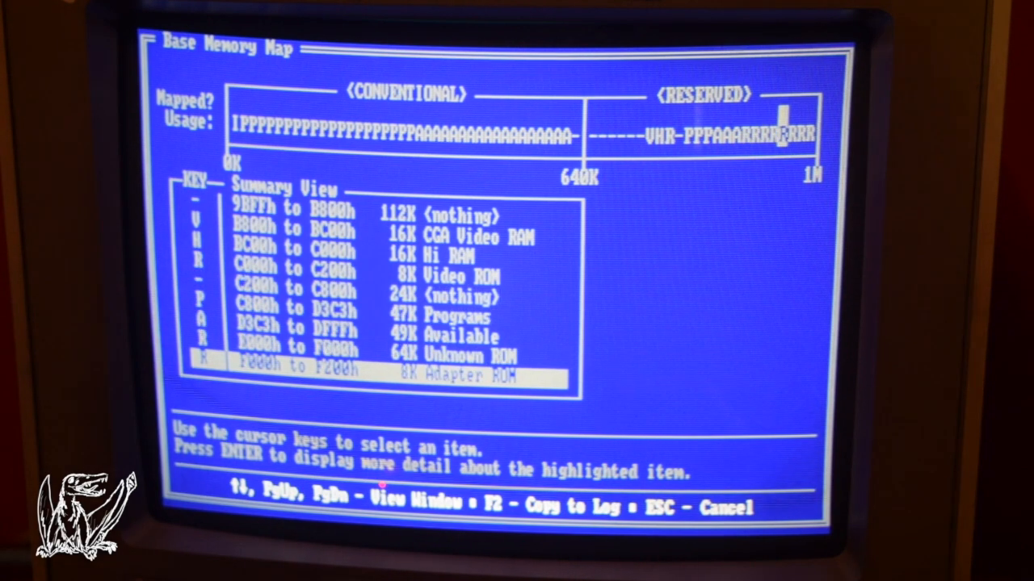
pyautogui.press('Down')
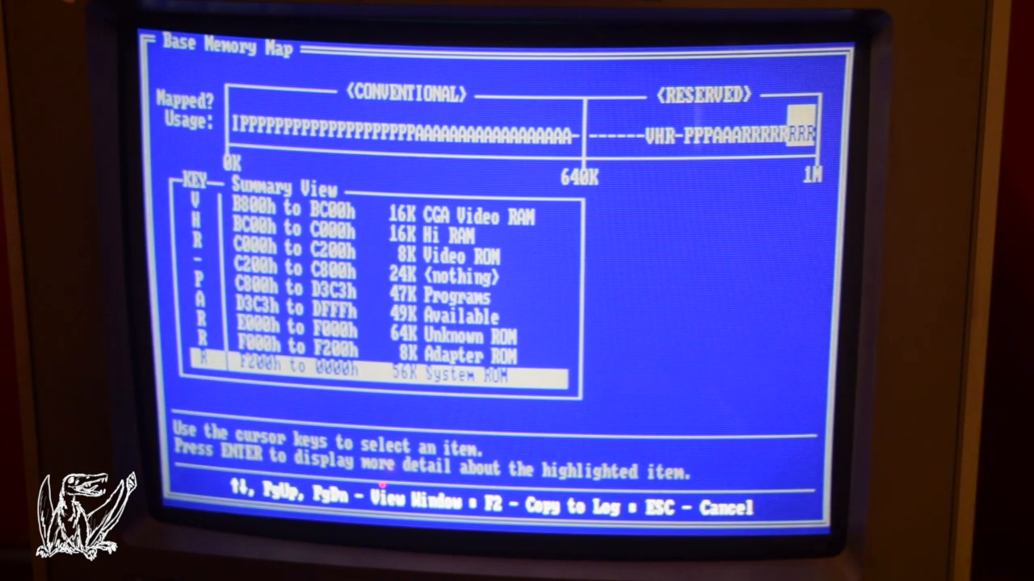
pyautogui.press('Escape')
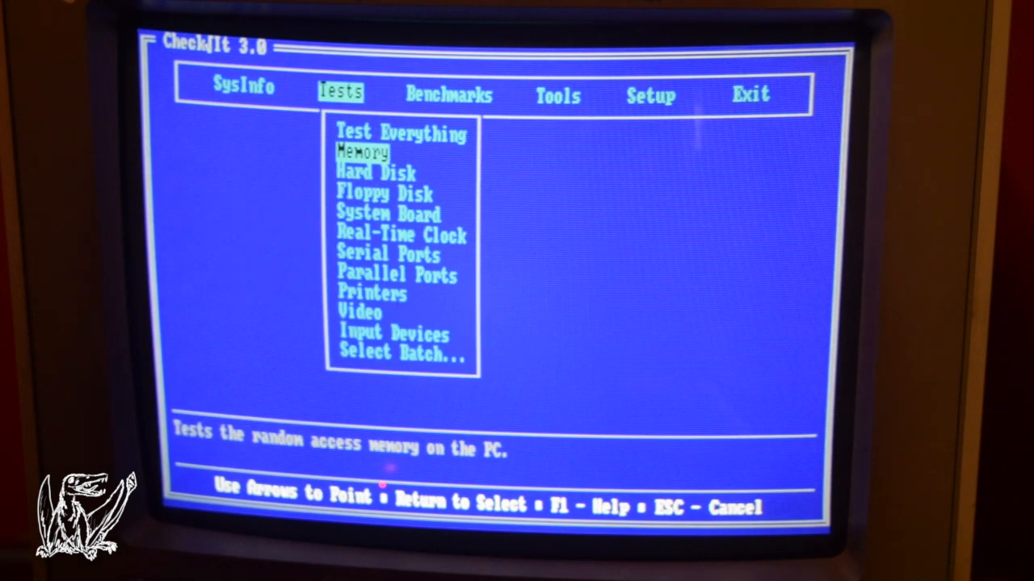
pyautogui.press('Down')
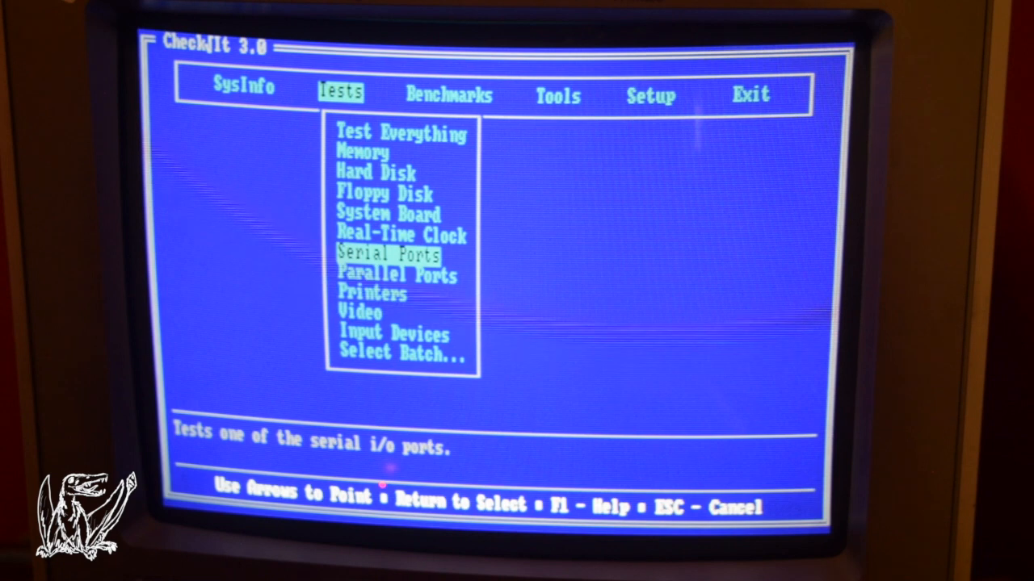
pyautogui.click(387, 256)
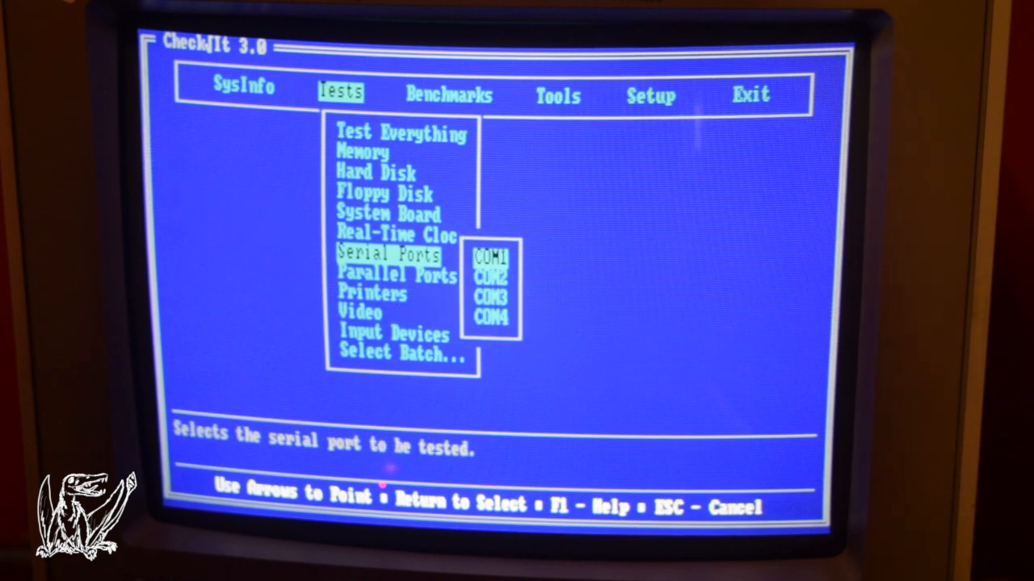
pyautogui.click(491, 275)
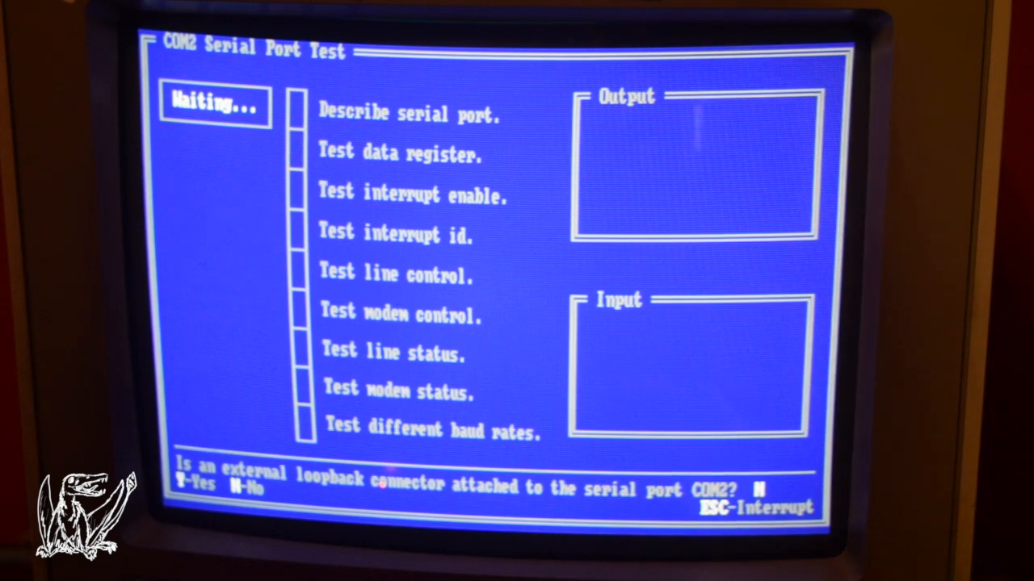
pyautogui.press('n')
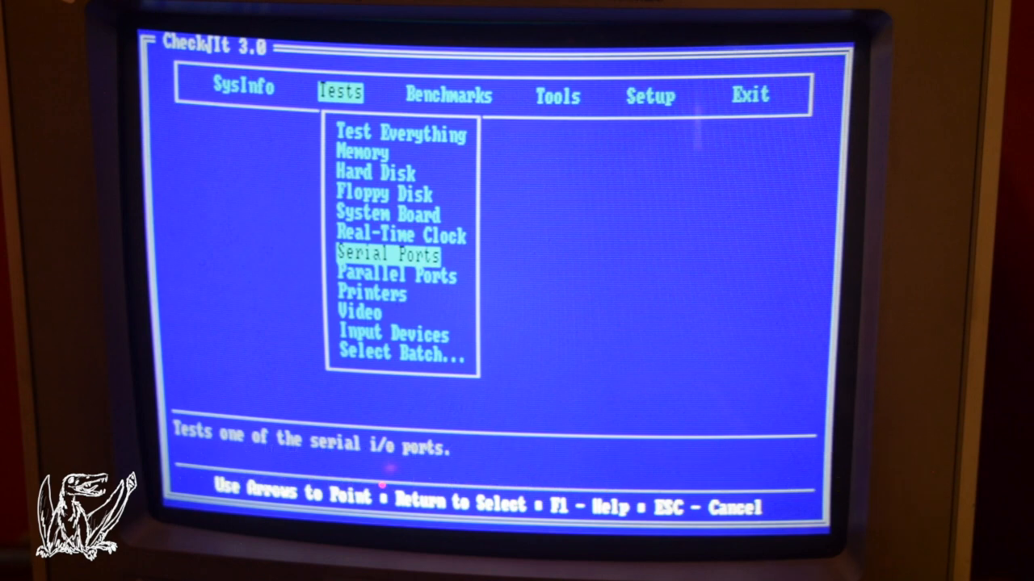
# Step: Show the Benchmarks list and select the Hard Disk benchmark
pyautogui.click(449, 94)
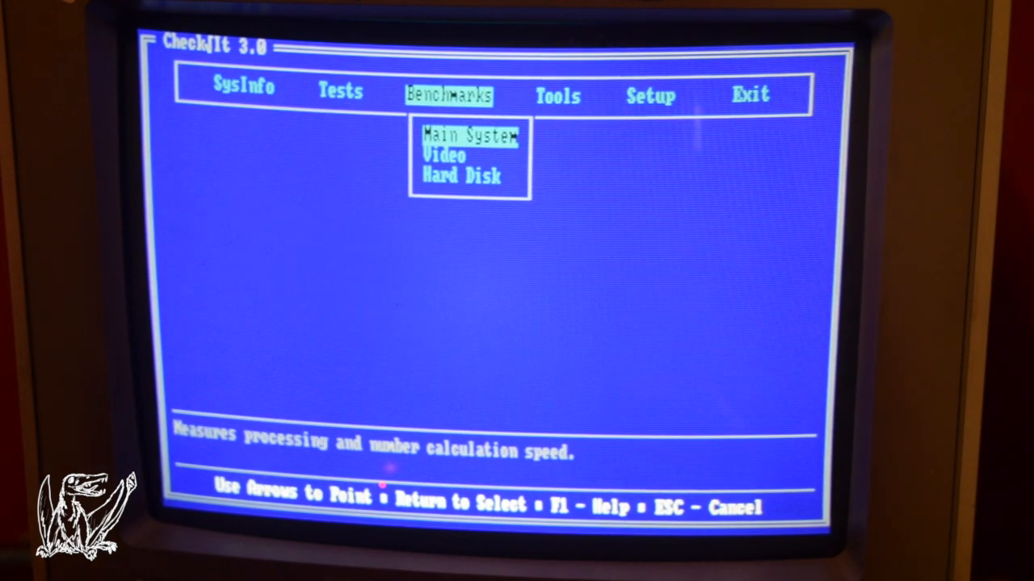
pyautogui.click(468, 136)
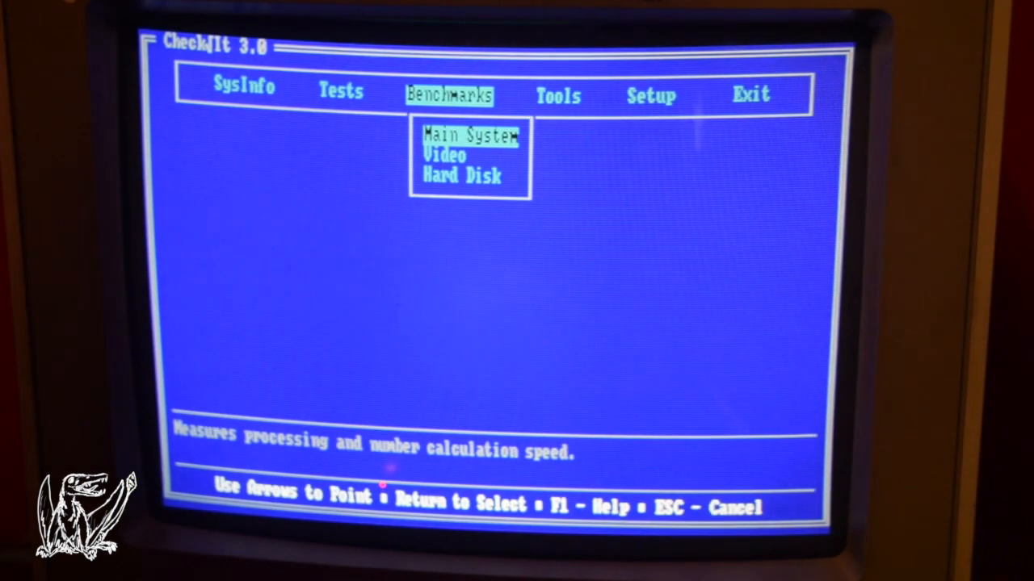
pyautogui.press('Down')
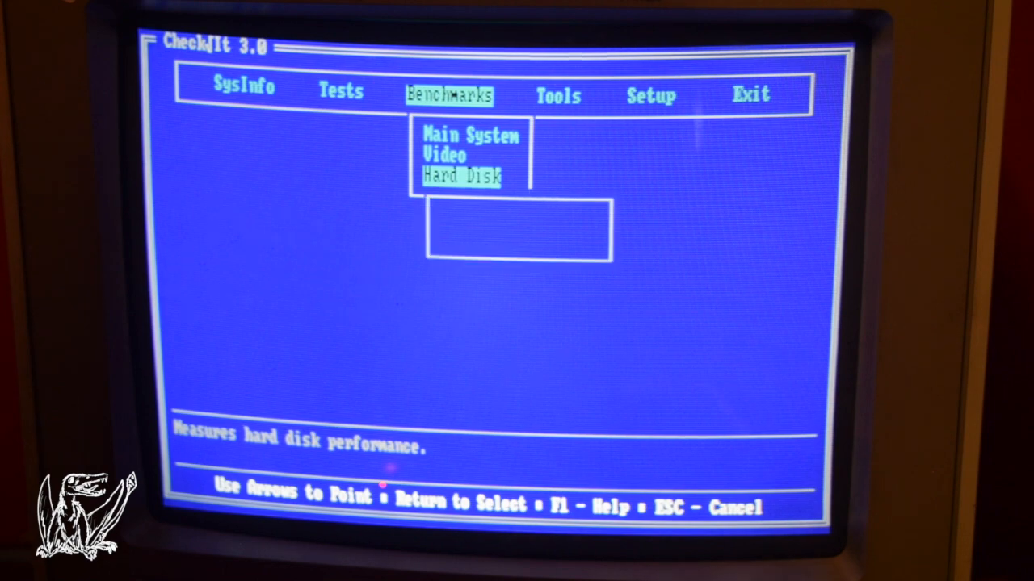
pyautogui.click(462, 177)
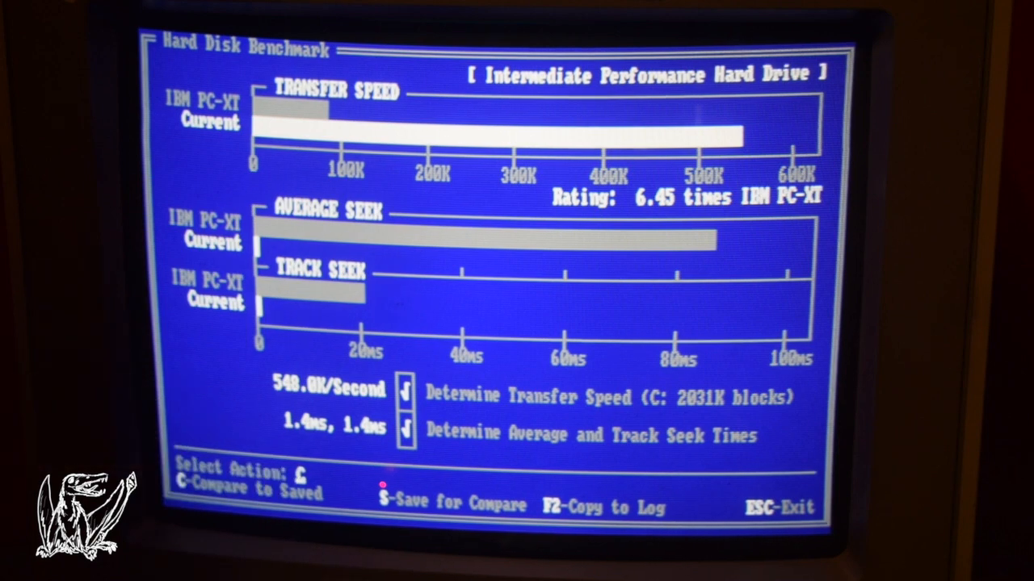
pyautogui.press('c')
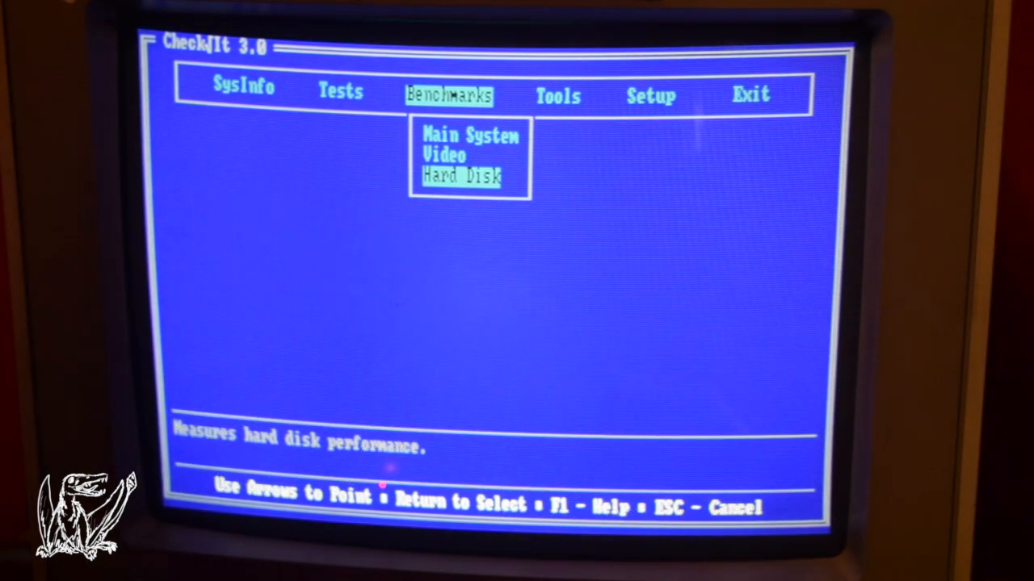
# Step: Browse the Tools, Tests and Benchmarks menus, ending on Exit with Return to DOS offered
pyautogui.click(555, 94)
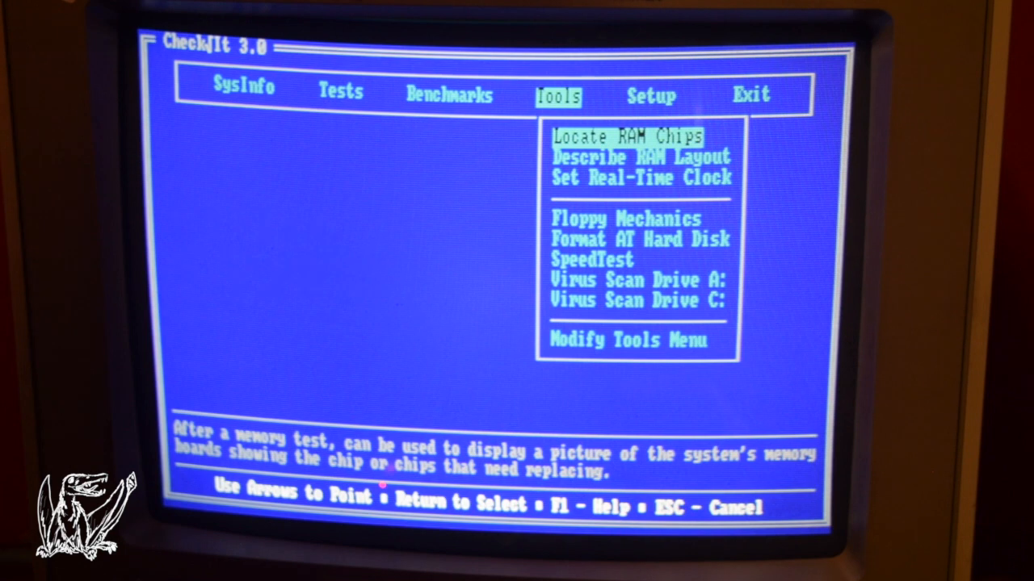
pyautogui.click(340, 92)
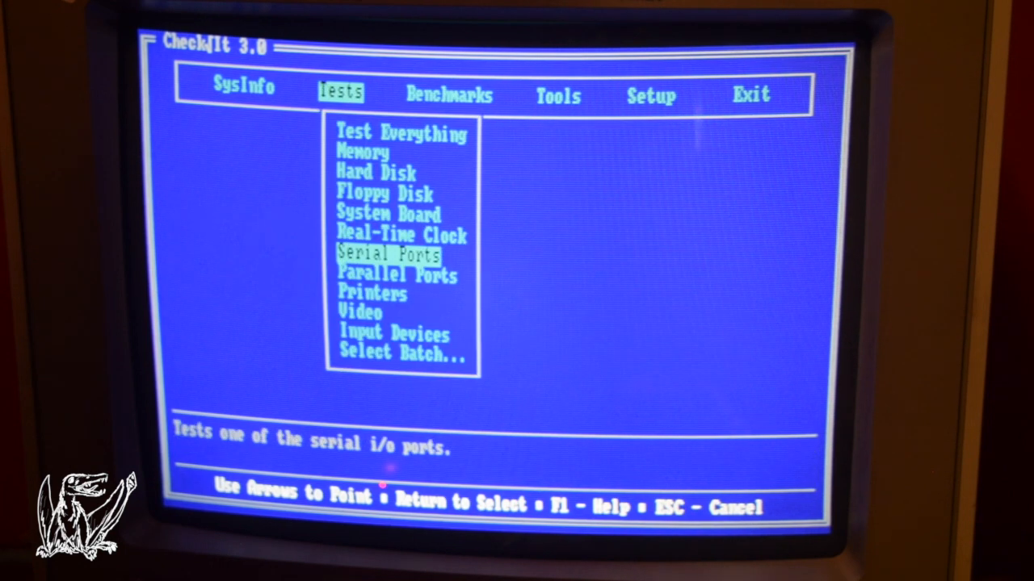
pyautogui.click(449, 94)
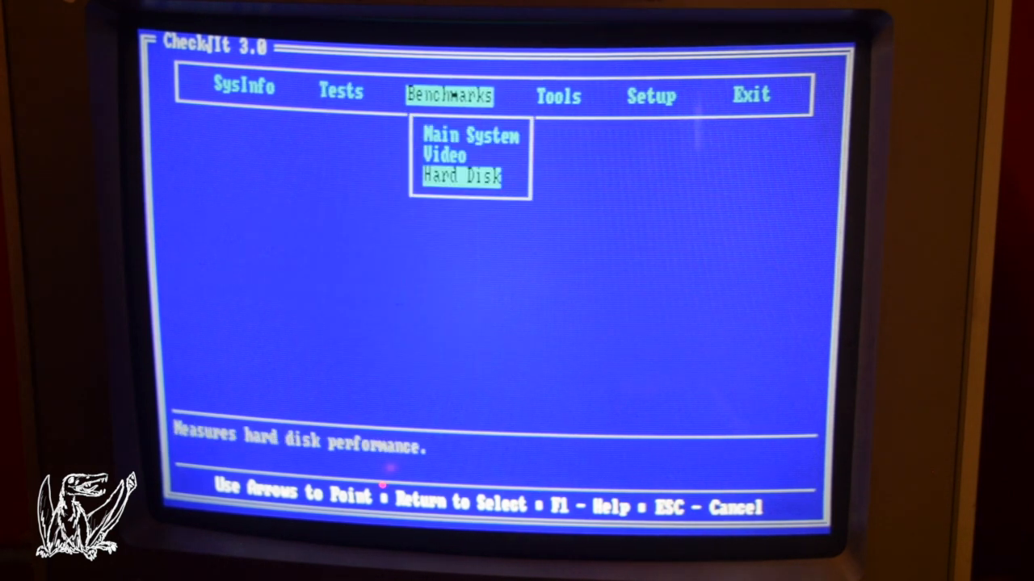
pyautogui.click(749, 95)
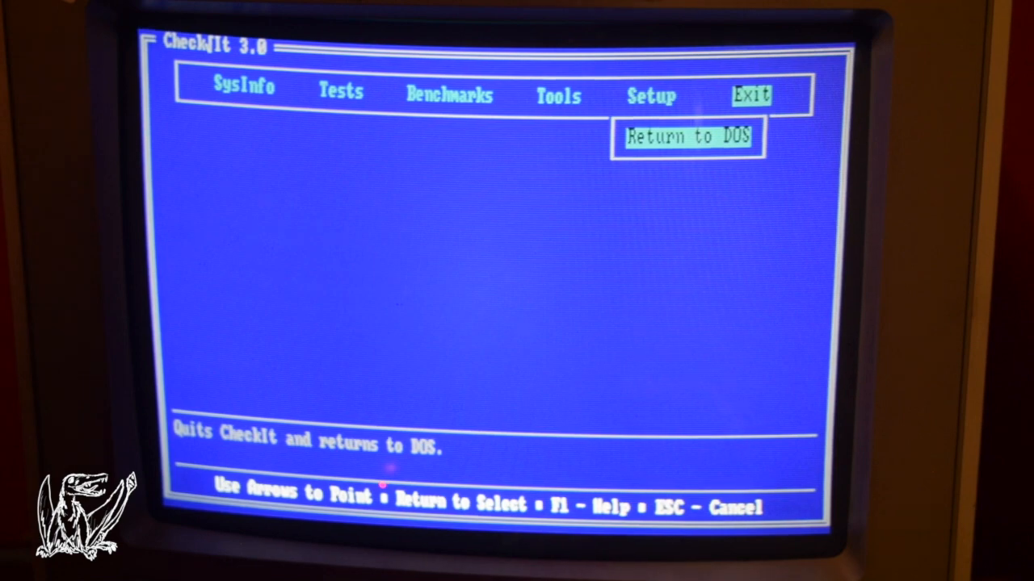